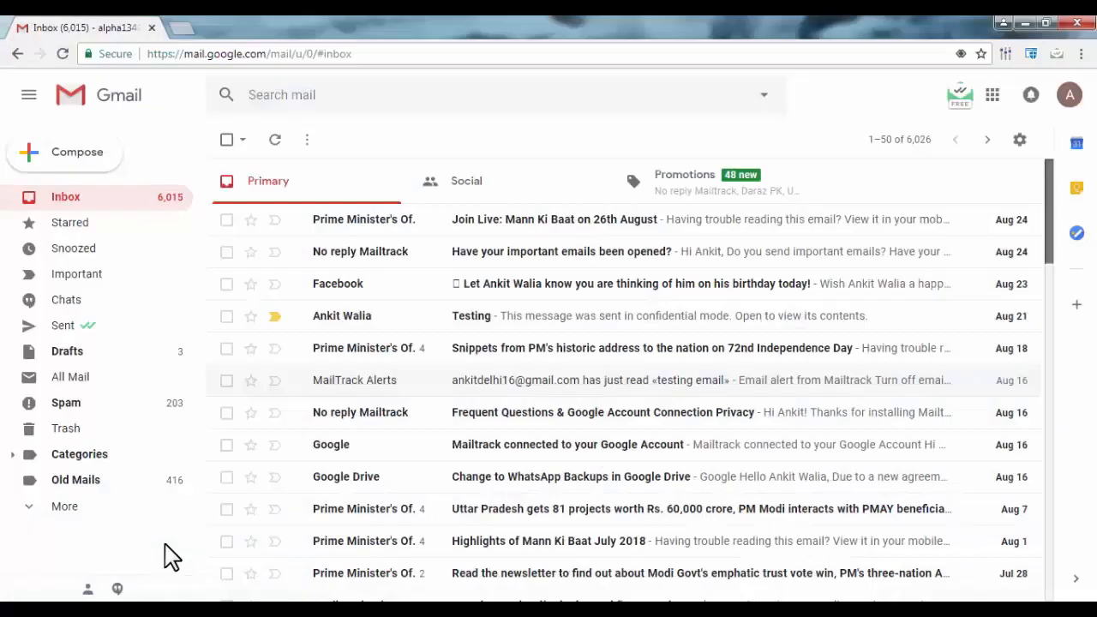
pyautogui.moveTo(446, 163)
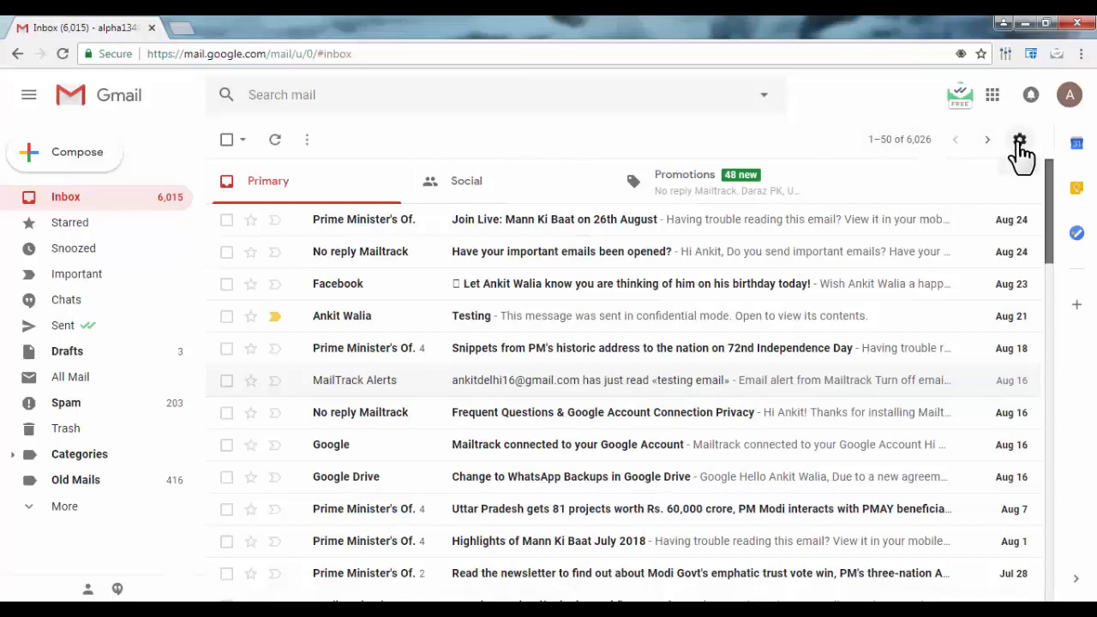
# - Open General settings from the gear menu and scroll to the Vacation responder section
pyautogui.click(1018, 139)
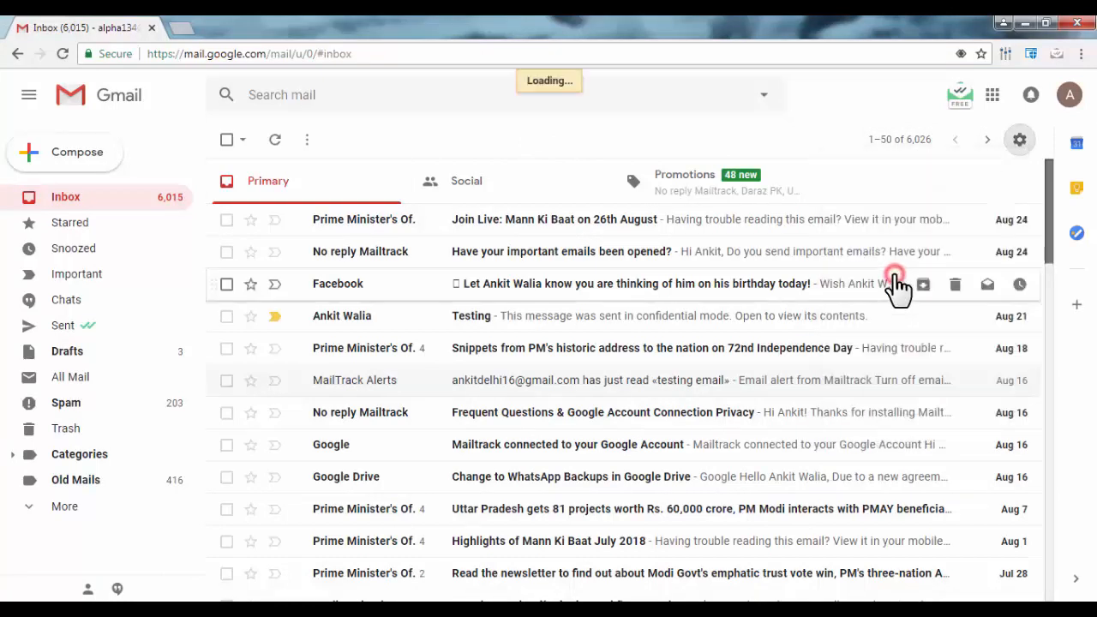
pyautogui.click(1019, 139)
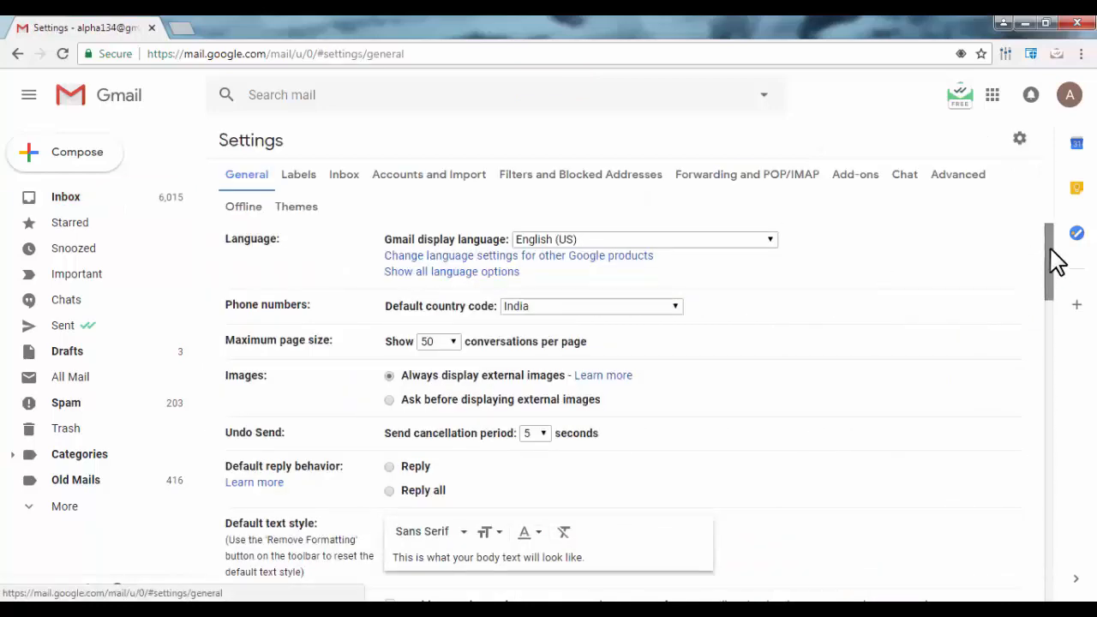
pyautogui.scroll(-3)
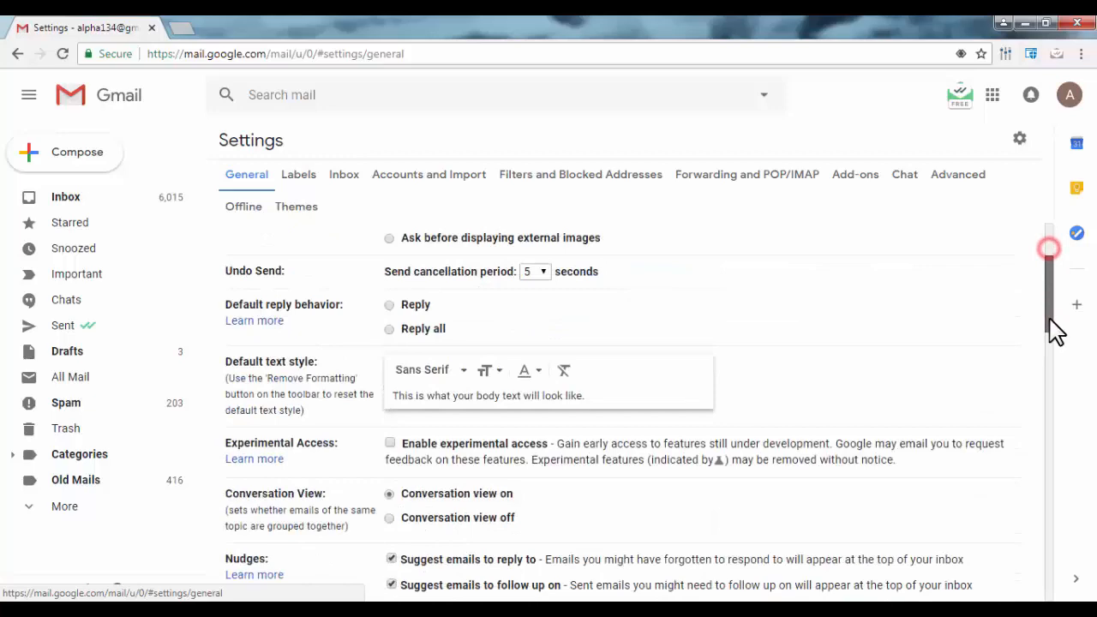
pyautogui.scroll(-3)
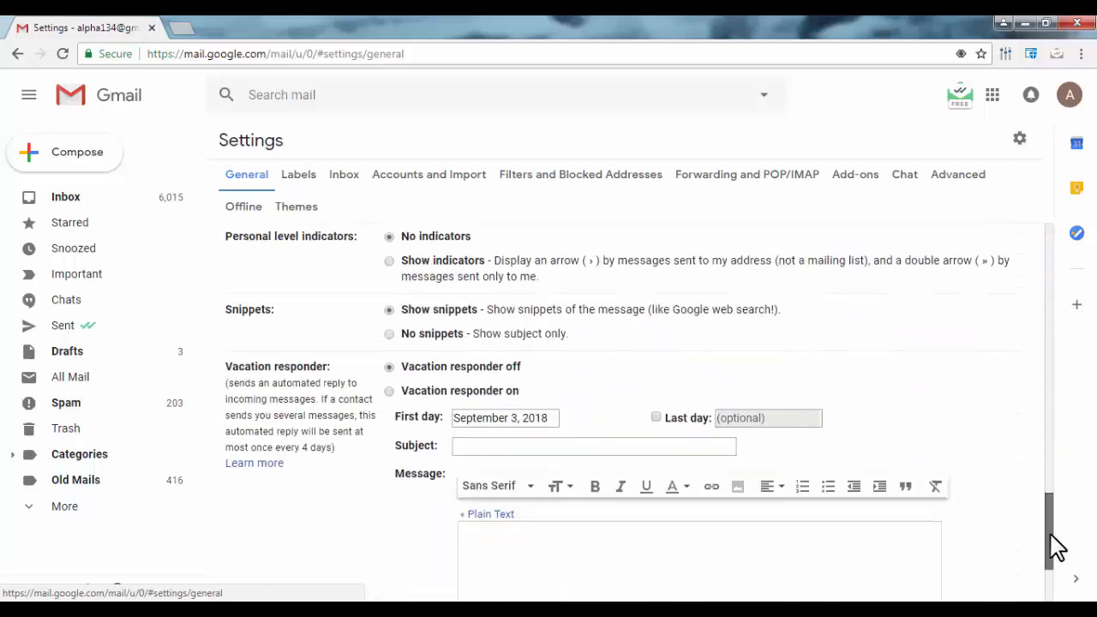
pyautogui.scroll(-3)
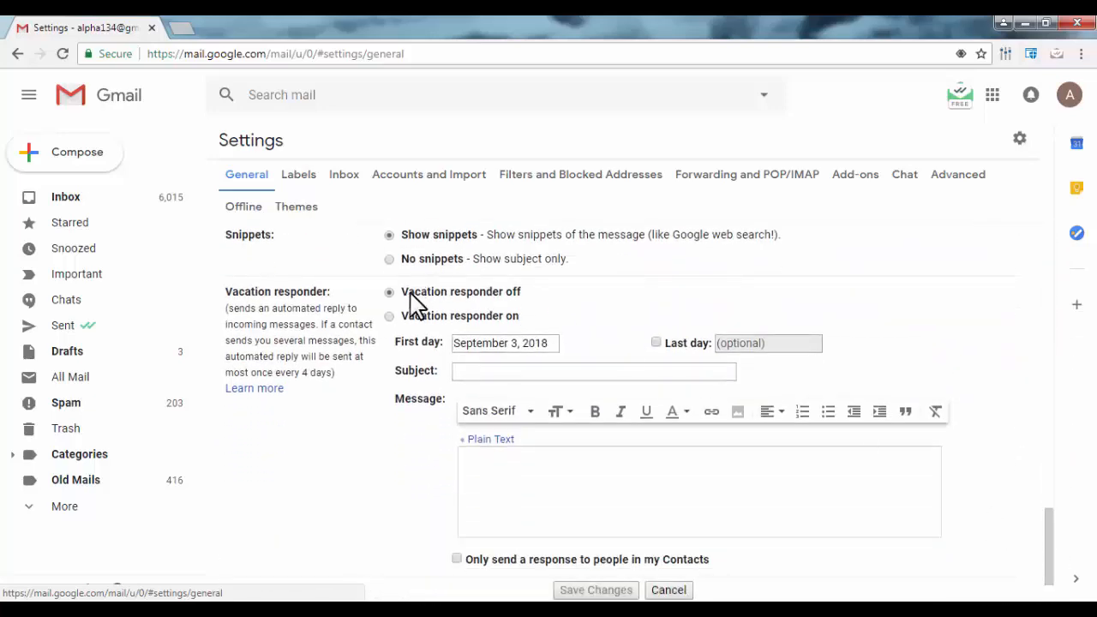
# - Turn on the vacation responder from September 3, 2018 with a last day of September 17, 2018
pyautogui.click(389, 315)
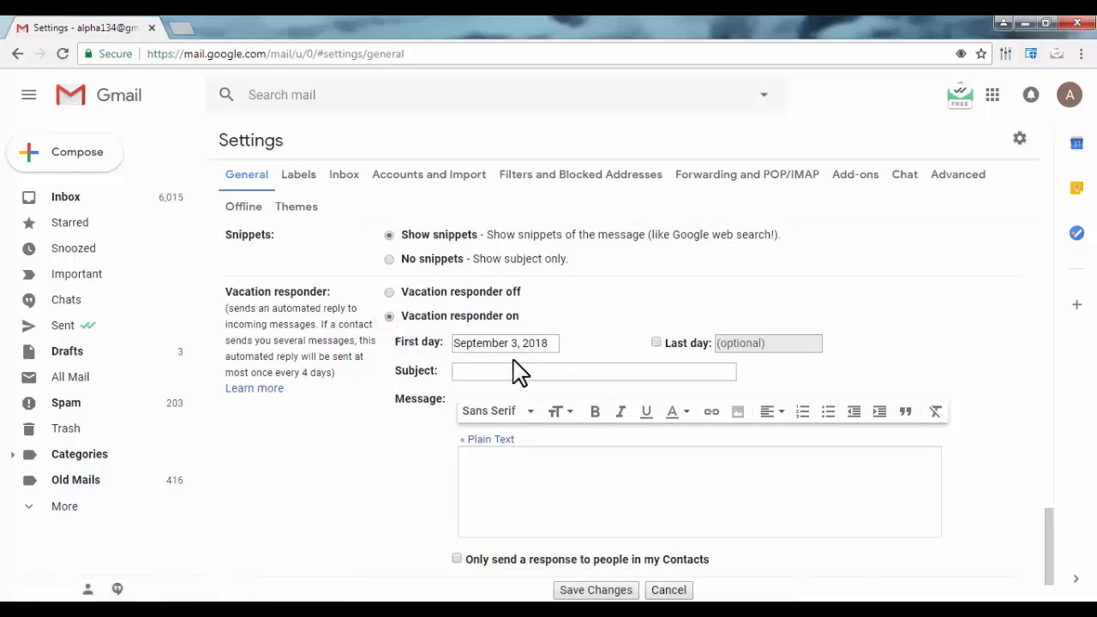
pyautogui.moveTo(561, 372)
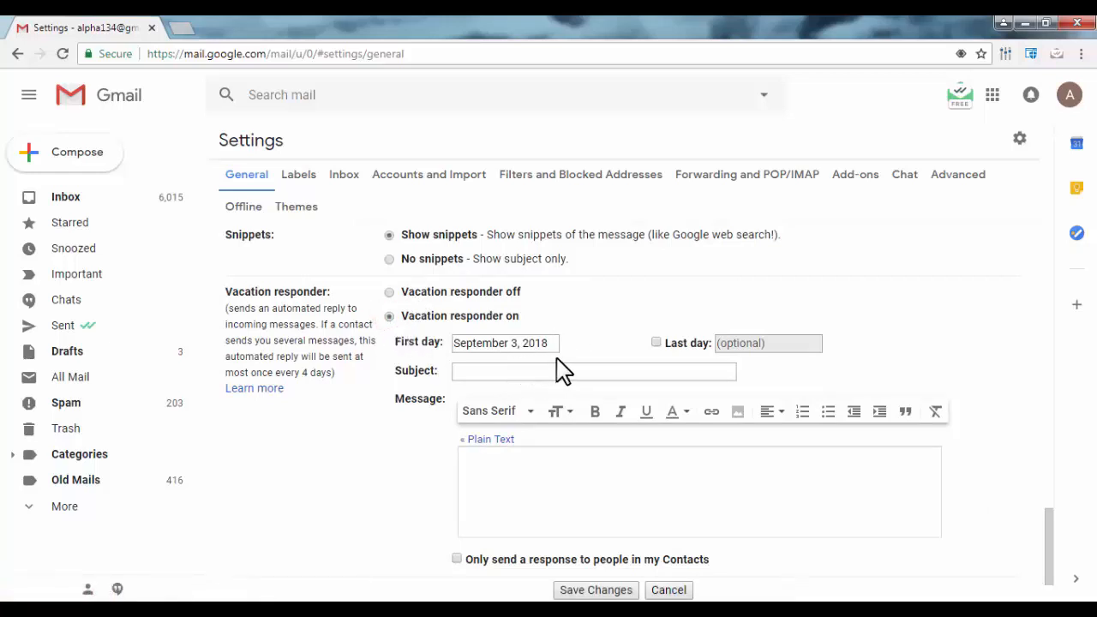
pyautogui.moveTo(527, 367)
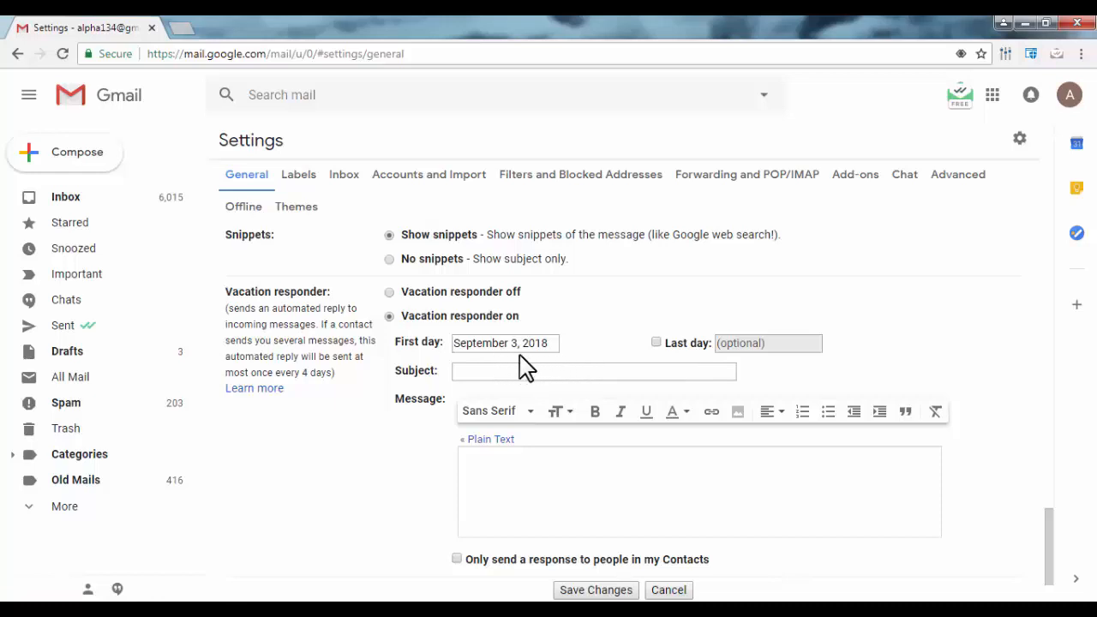
pyautogui.click(504, 343)
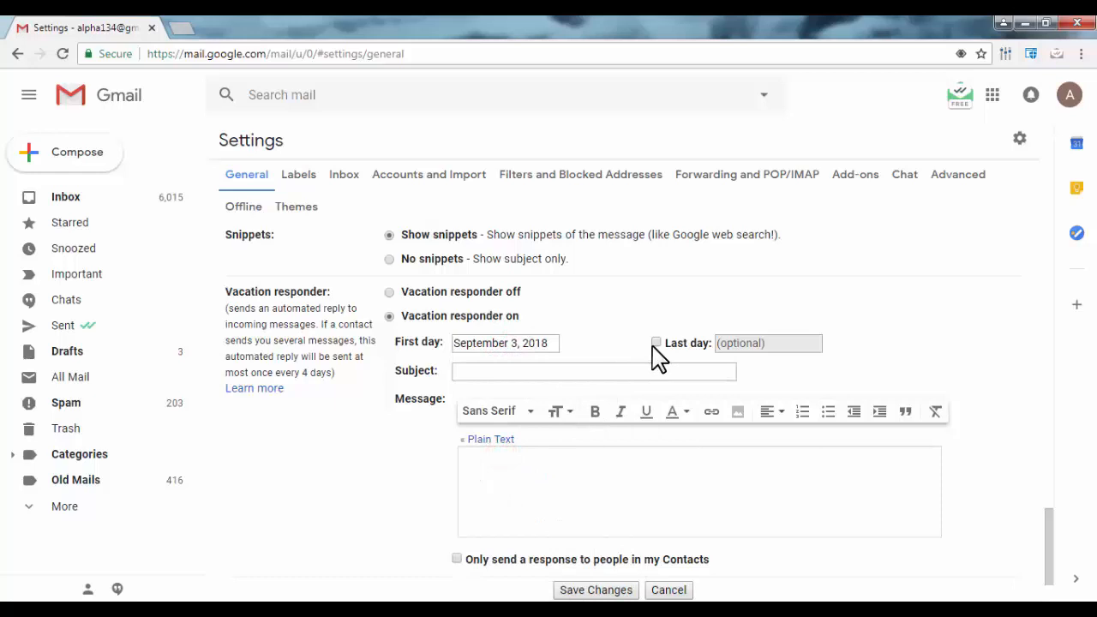
pyautogui.moveTo(662, 355)
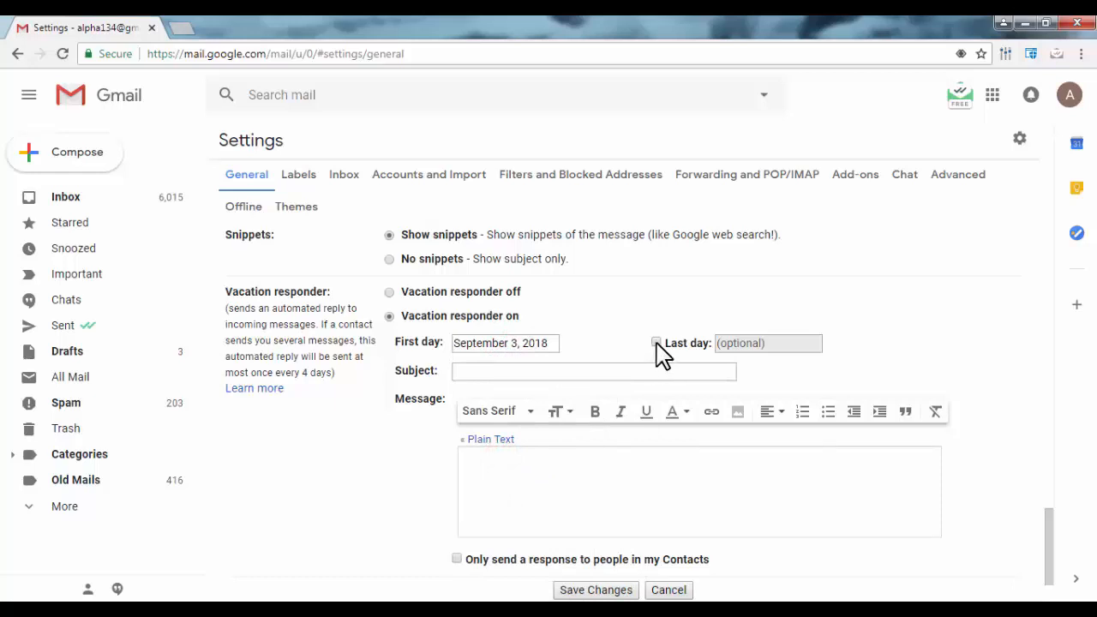
pyautogui.click(656, 342)
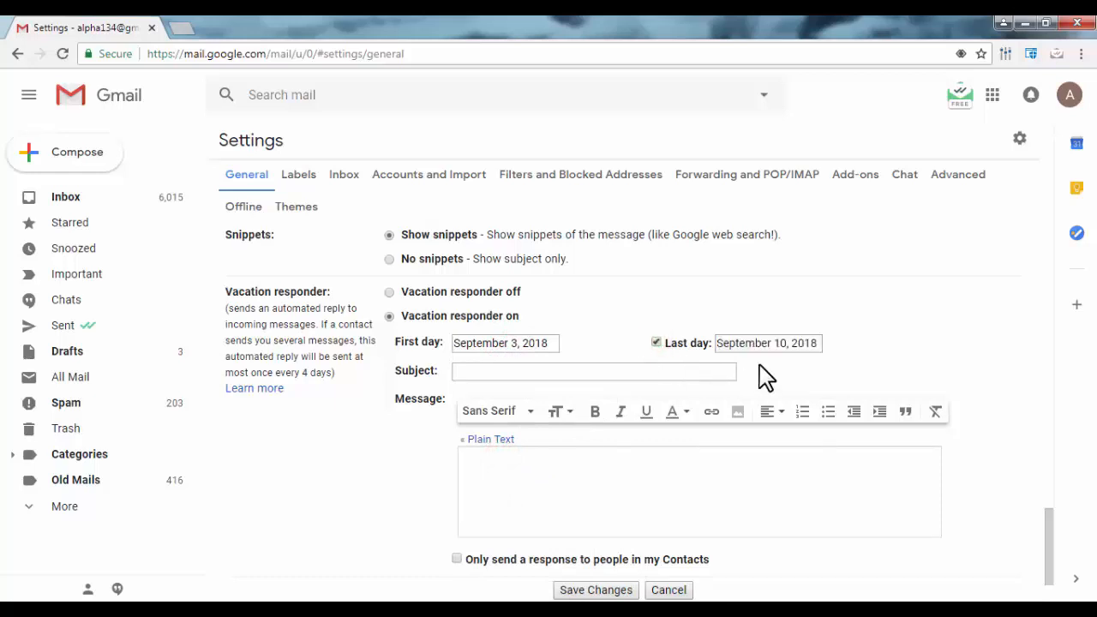
pyautogui.click(766, 343)
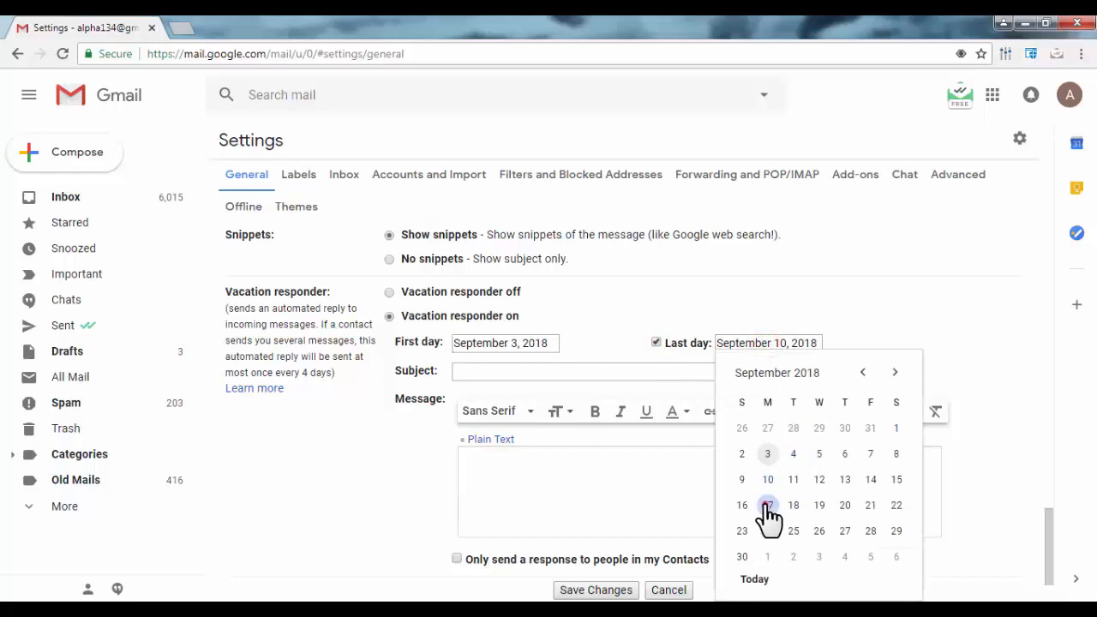
pyautogui.click(767, 504)
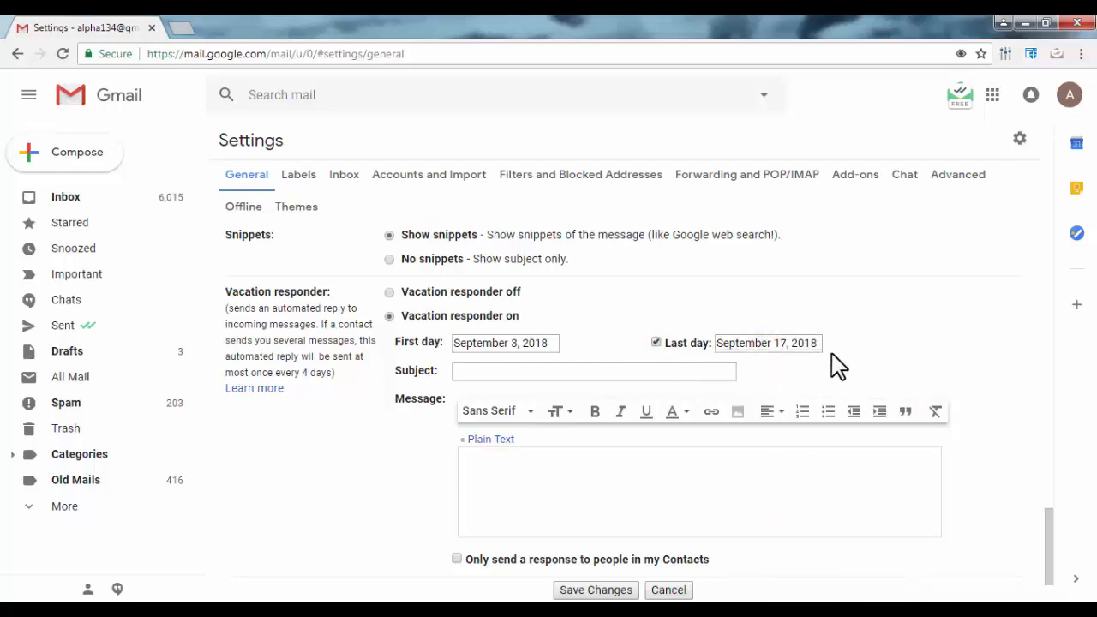
# - Enter subject 'Not in office' and begin the message about being away 3 Sep.–17 Sep. 2018
pyautogui.click(561, 370)
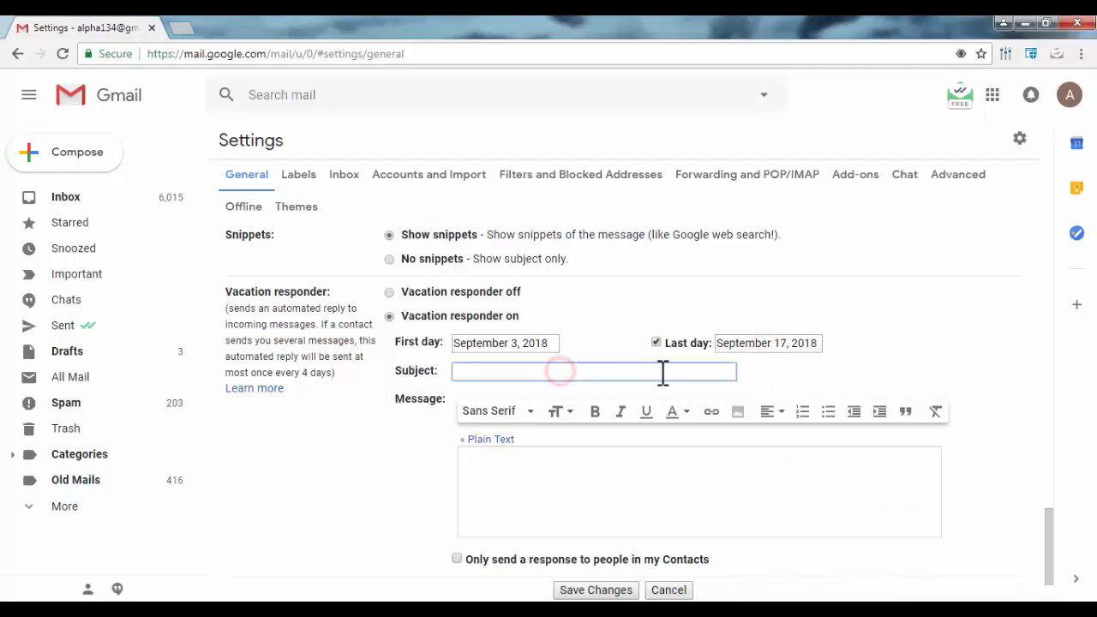
pyautogui.write('Not in office')
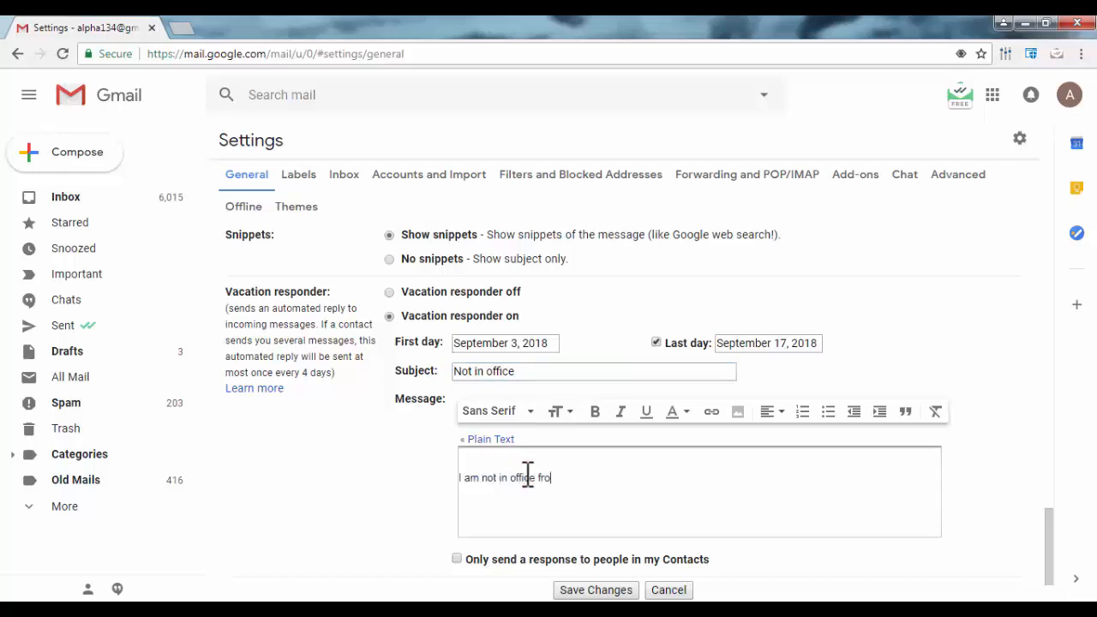
pyautogui.write('m 3 sep. 201')
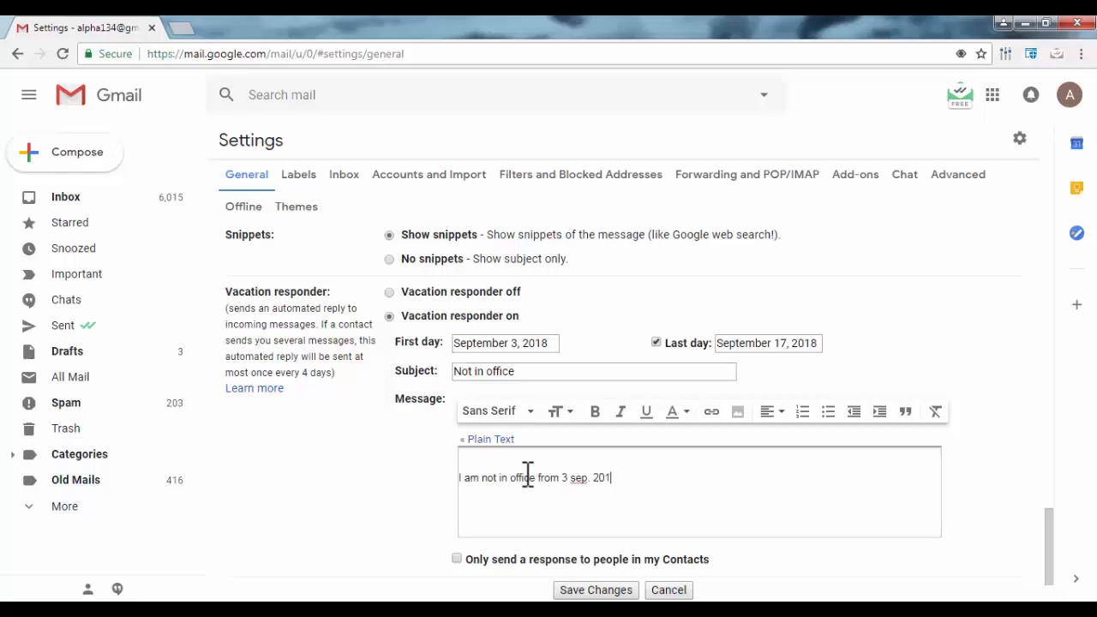
pyautogui.write('8 to')
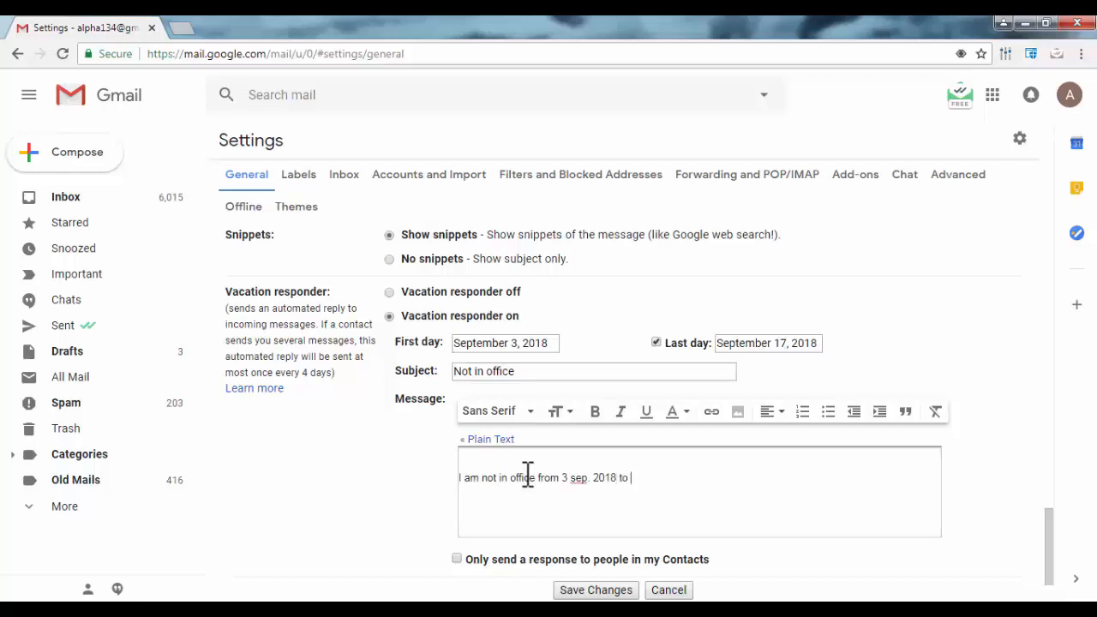
pyautogui.write('17 sep.')
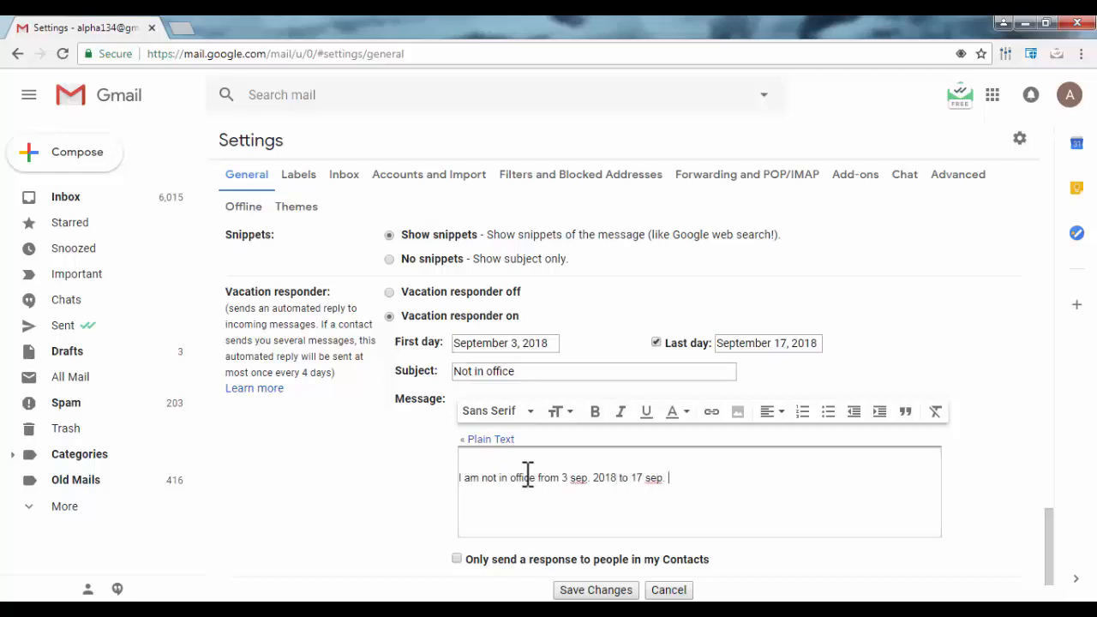
pyautogui.write('2018 as I am on')
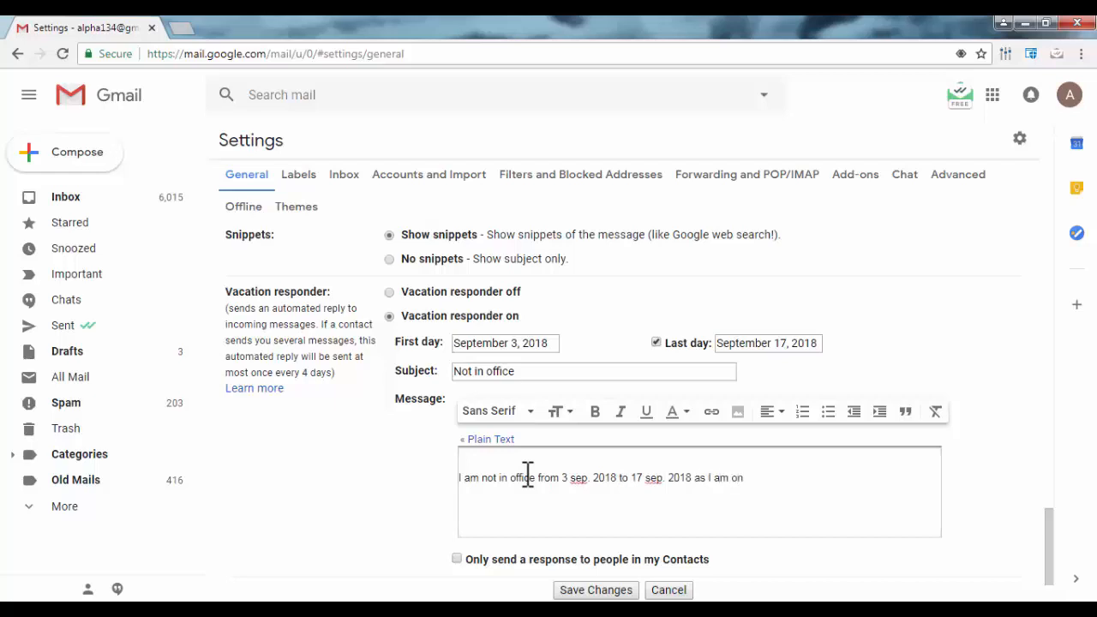
# - Finish the vacation message and sign it off 'with regards Ankit'
pyautogui.write('vacation & conf')
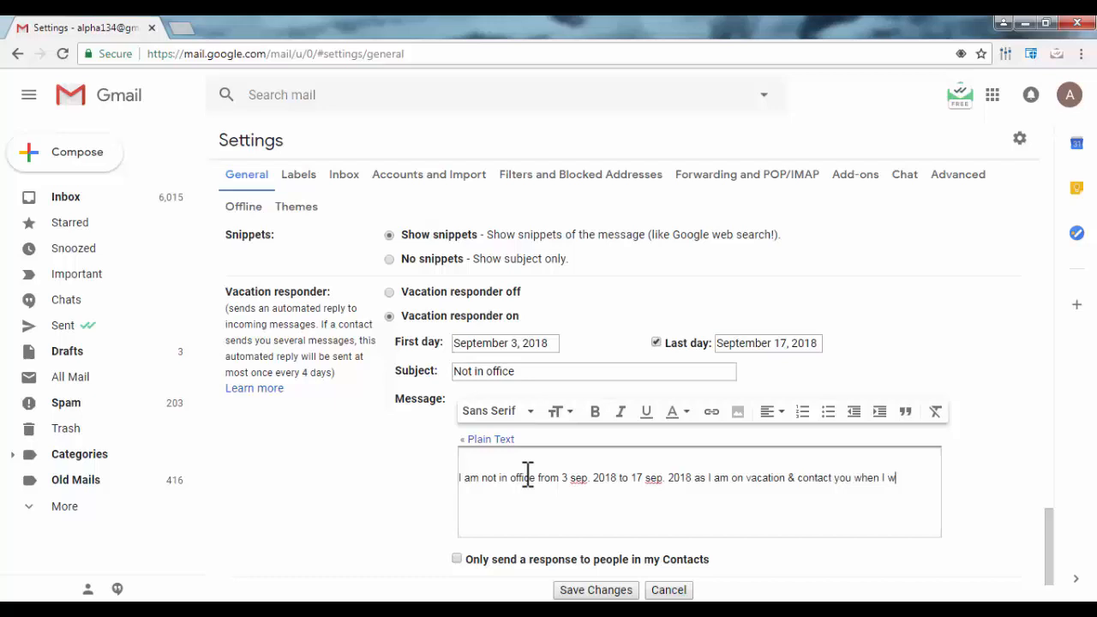
pyautogui.write('llbe back.')
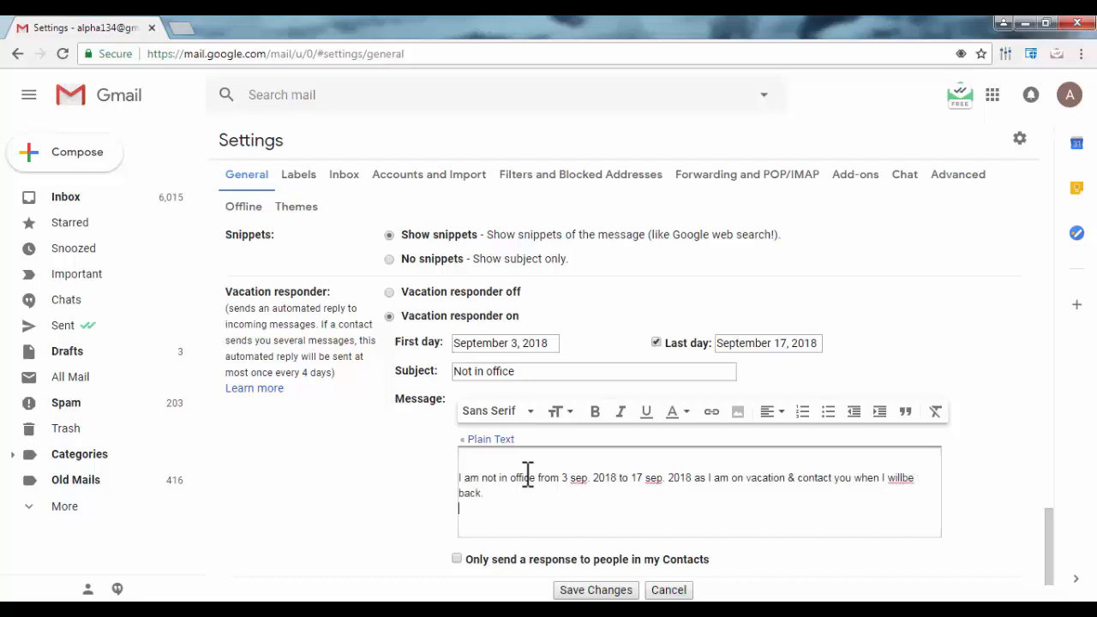
pyautogui.write('with re')
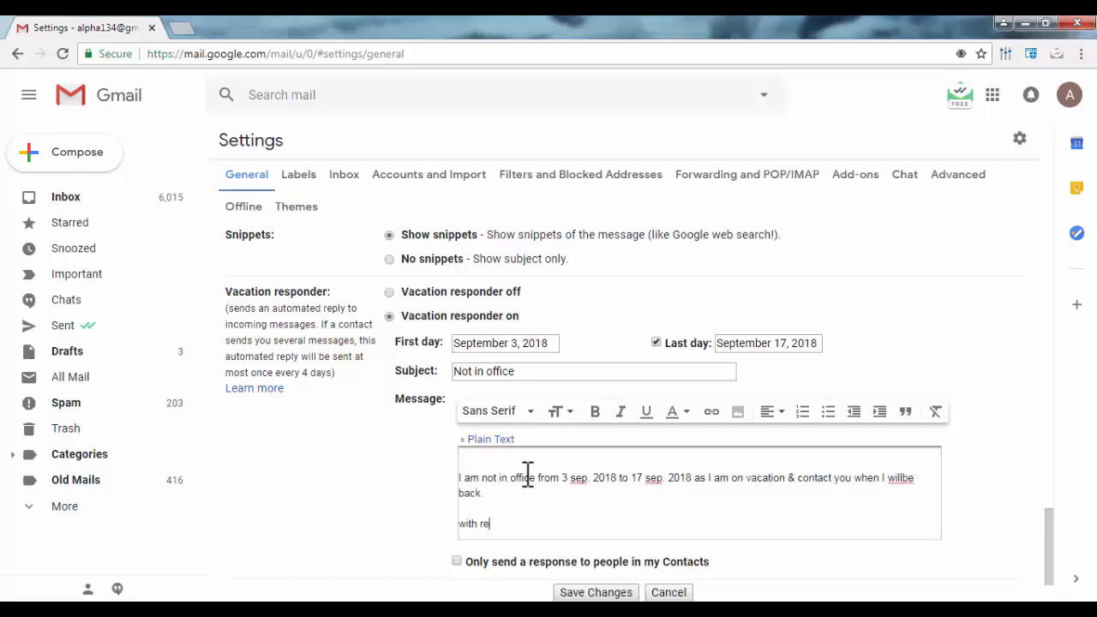
pyautogui.write('gards')
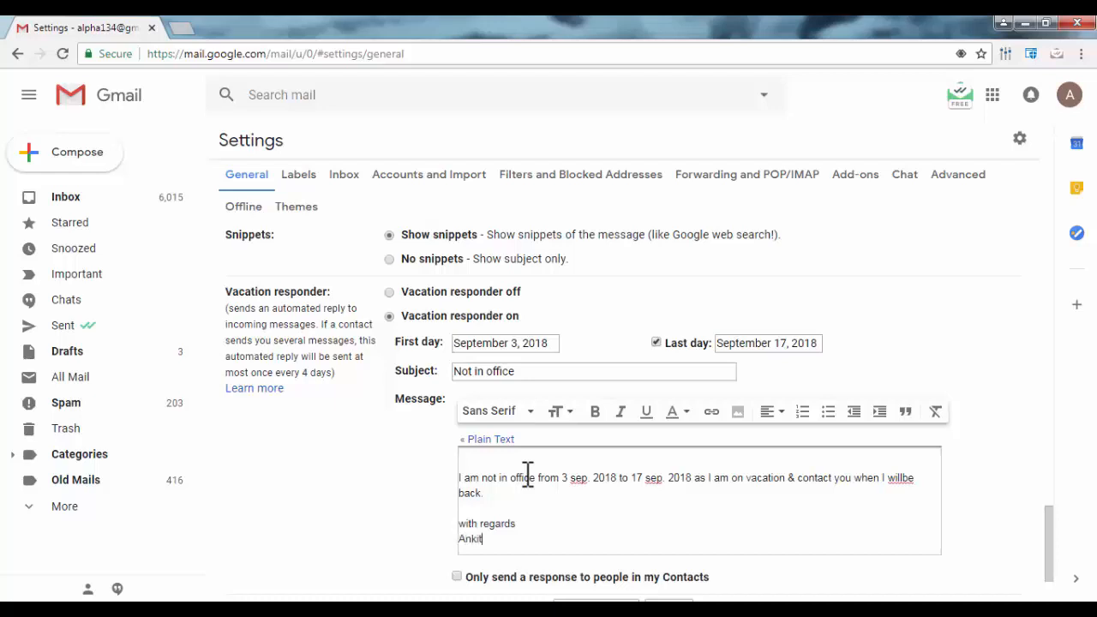
# - Save the vacation responder settings and return to the inbox showing the 'Not in office' banner
pyautogui.scroll(-3)
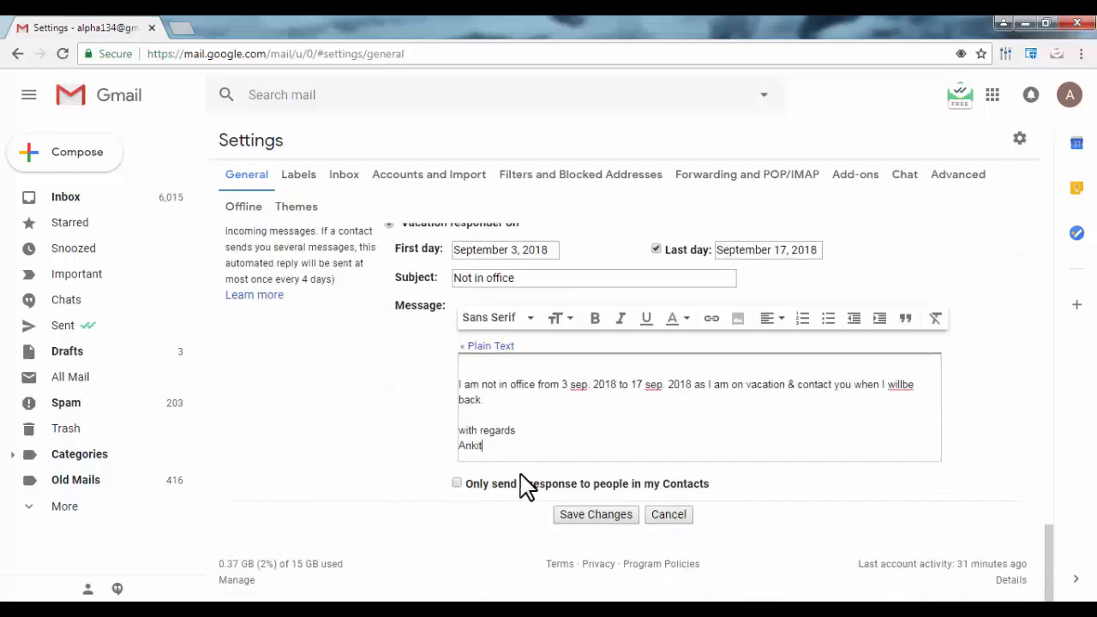
pyautogui.moveTo(505, 501)
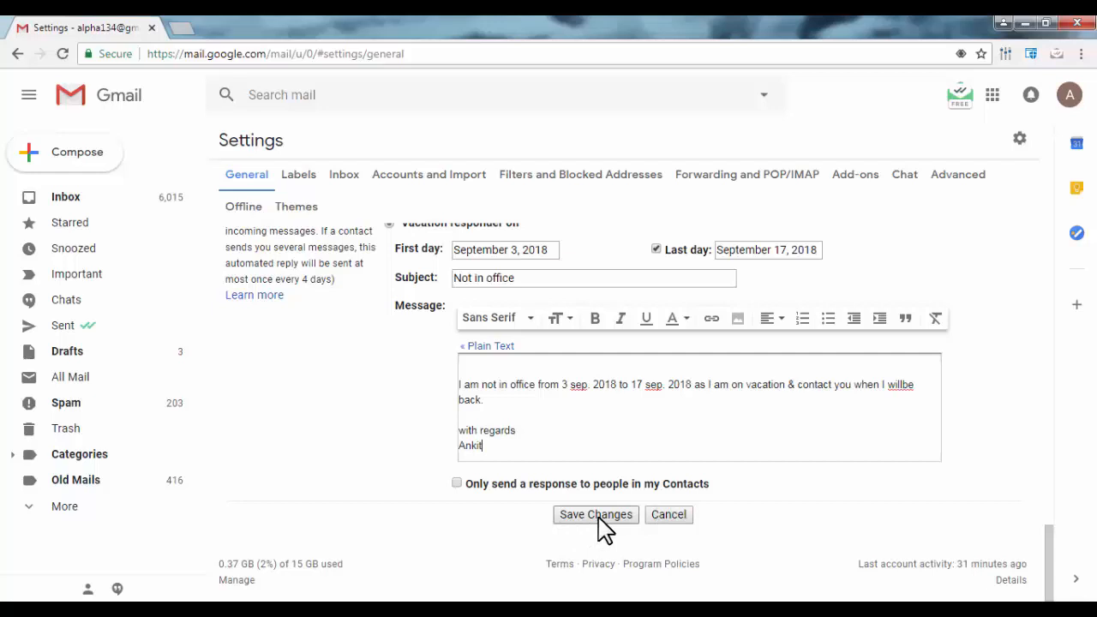
pyautogui.click(594, 514)
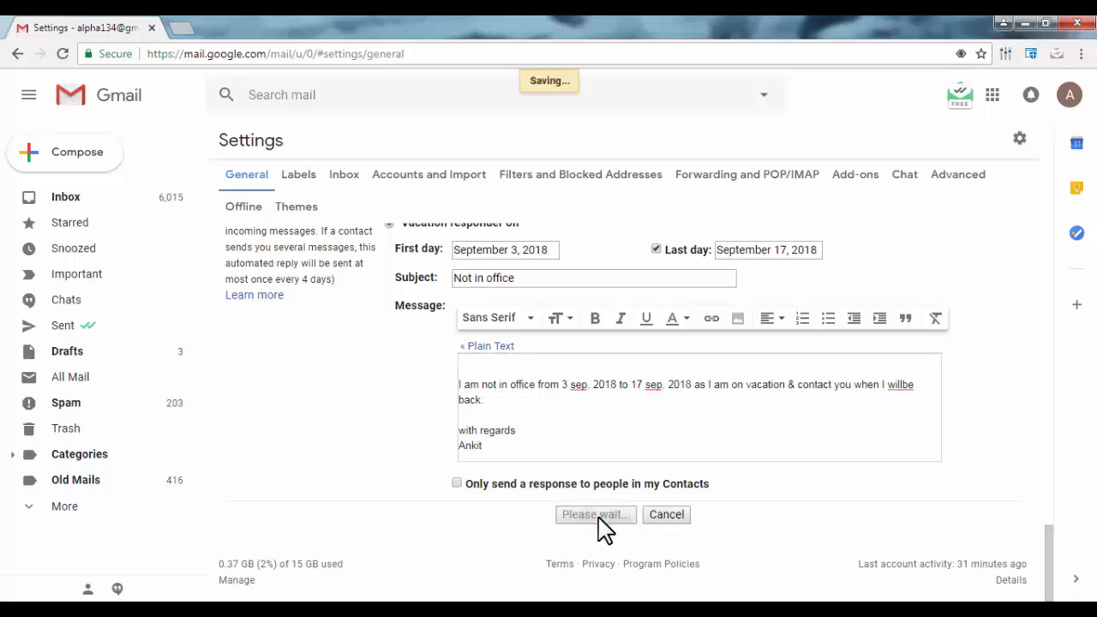
pyautogui.click(595, 514)
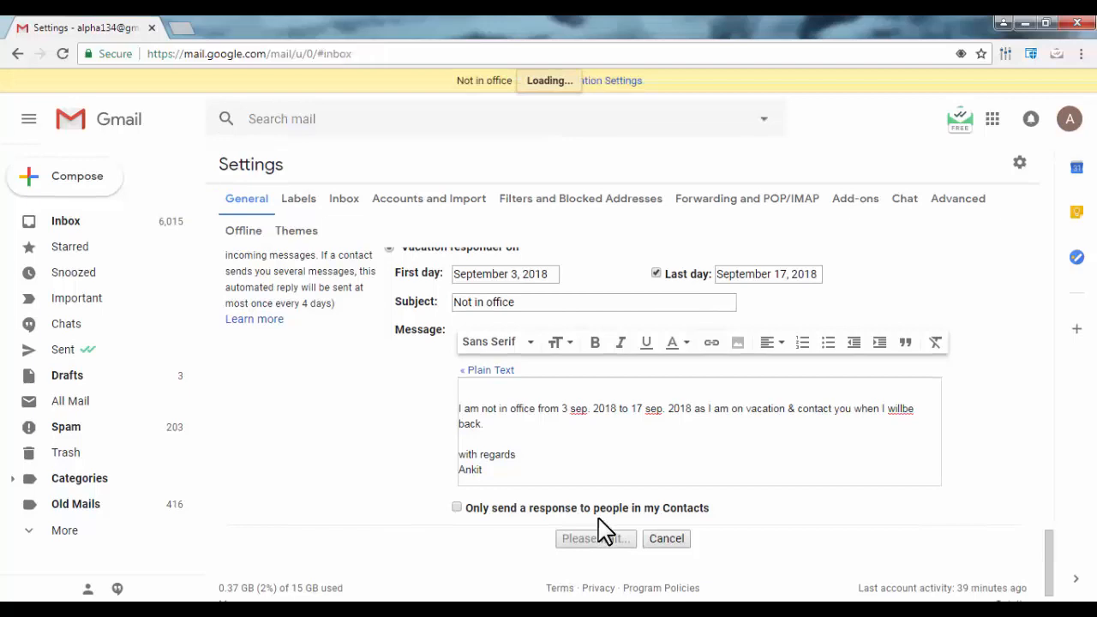
pyautogui.click(594, 538)
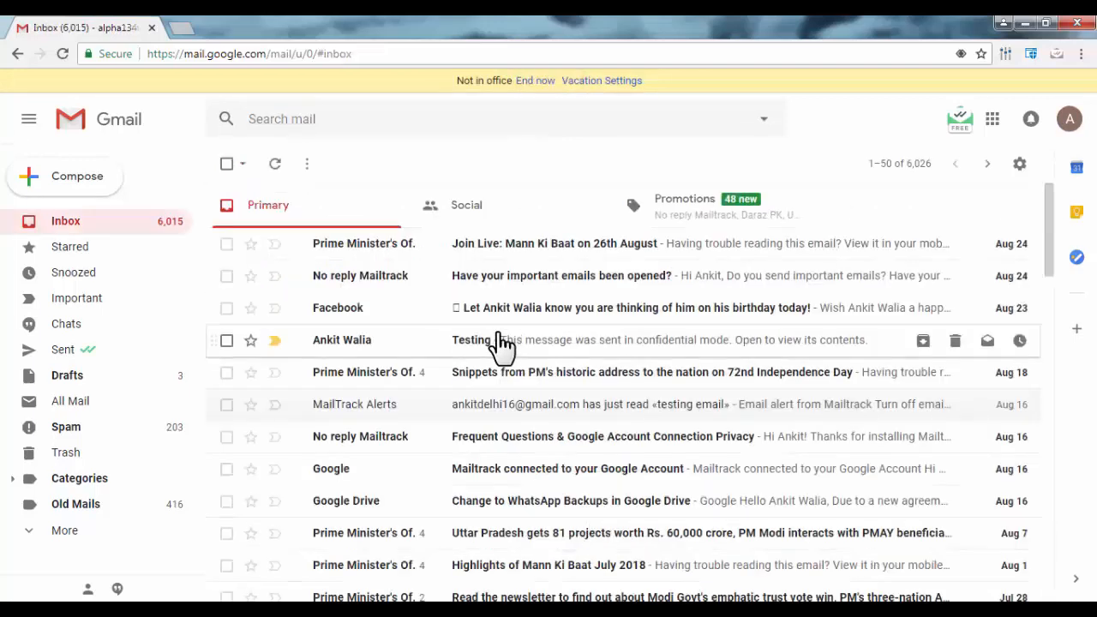
pyautogui.moveTo(587, 338)
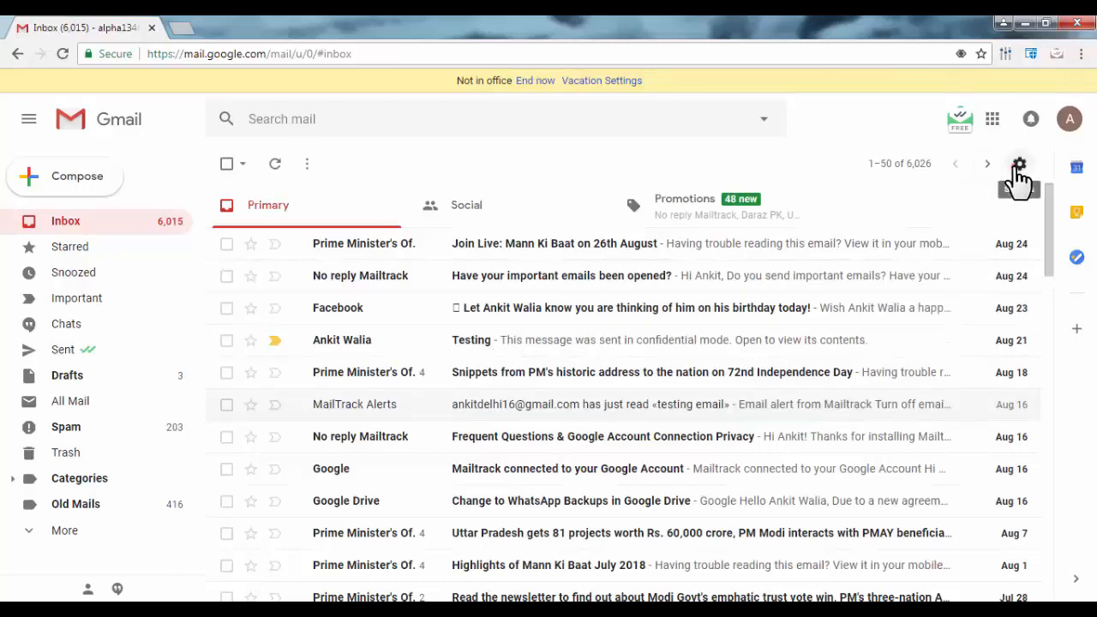
# - Reopen Gmail's General settings page through the gear menu
pyautogui.click(1019, 163)
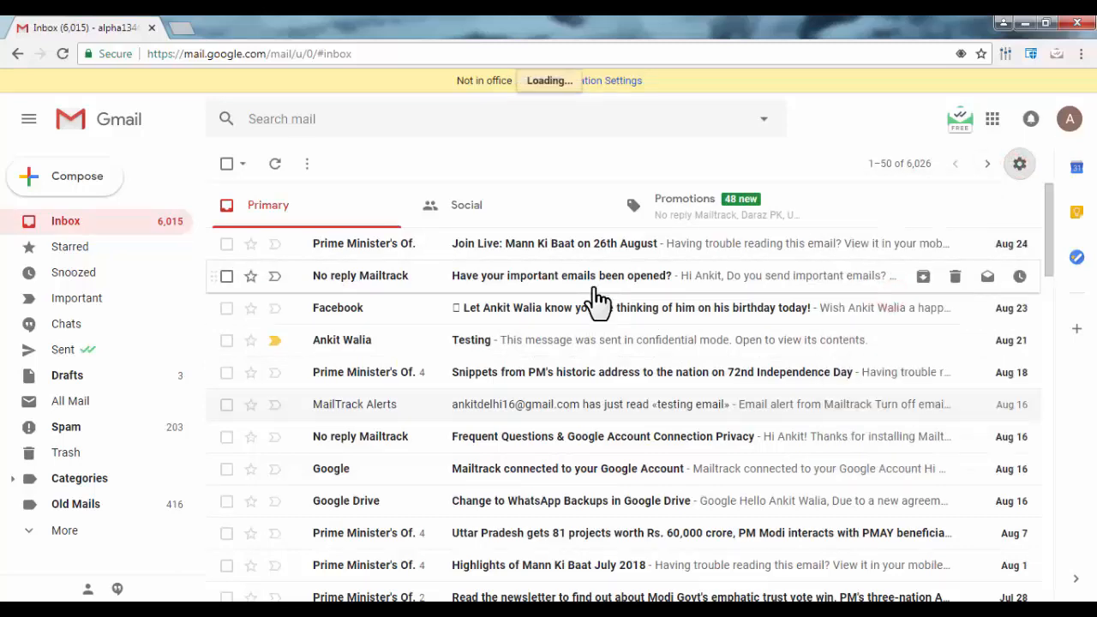
pyautogui.click(1019, 163)
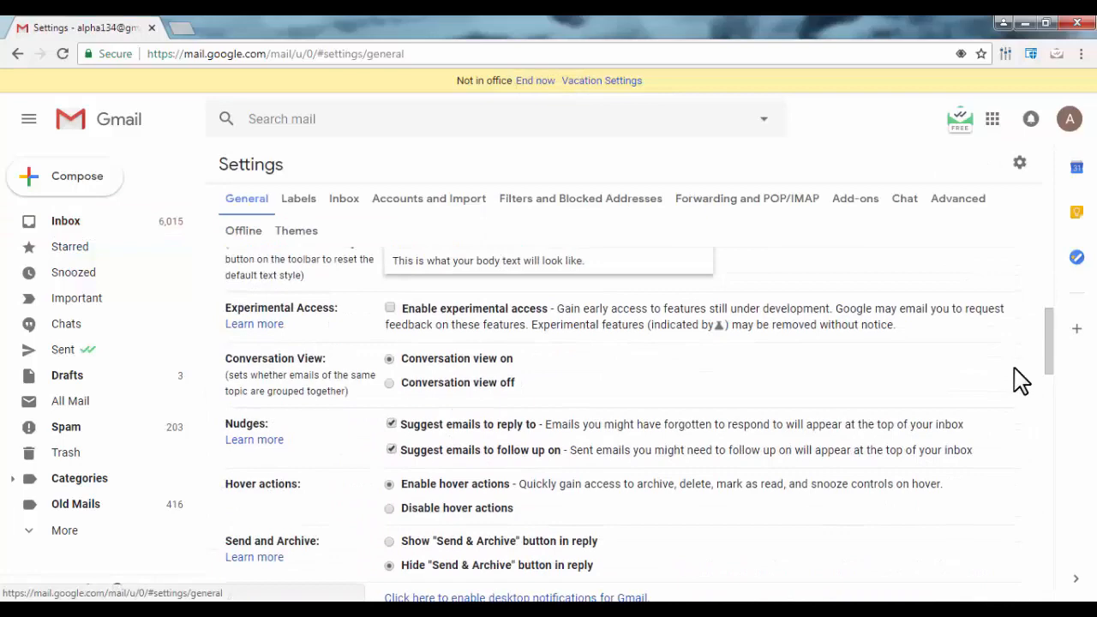
# - Switch the vacation responder off and save the change
pyautogui.scroll(-3)
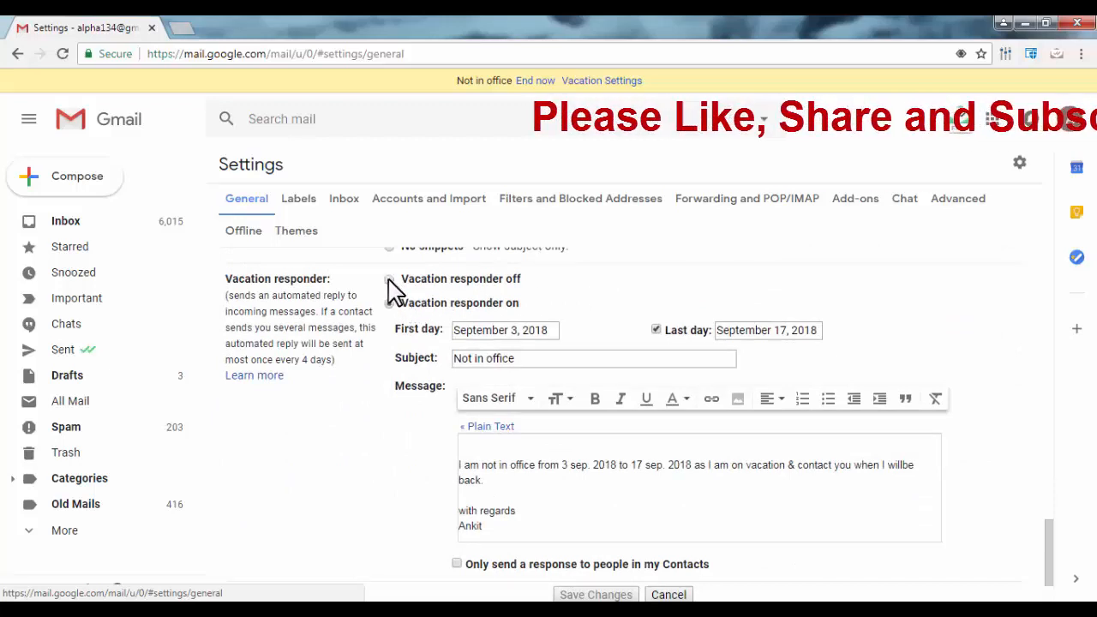
pyautogui.click(389, 279)
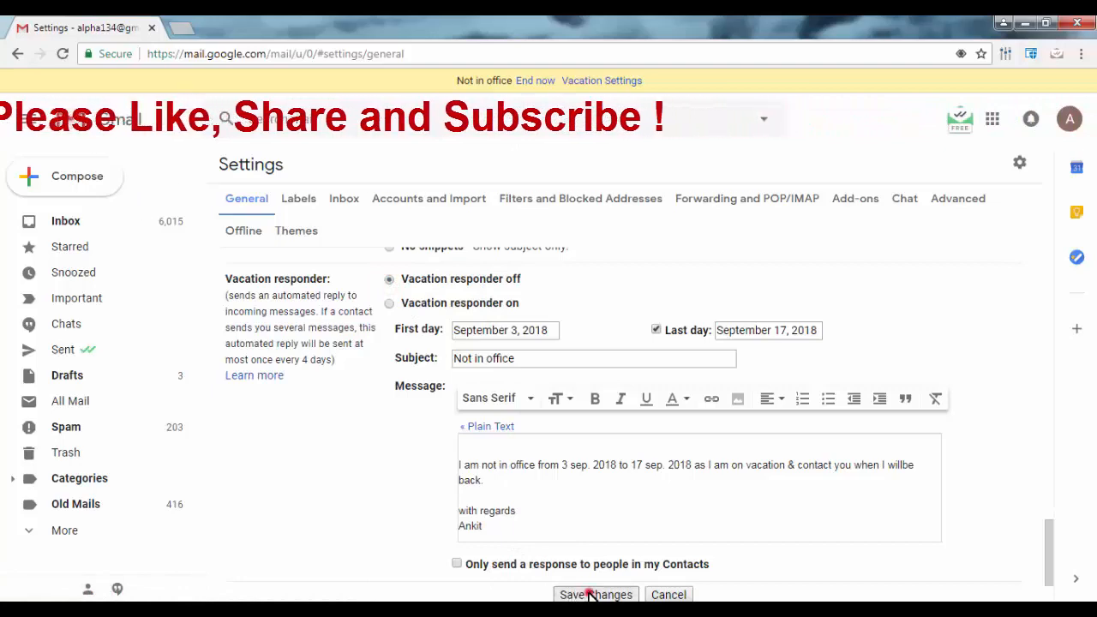
pyautogui.click(594, 593)
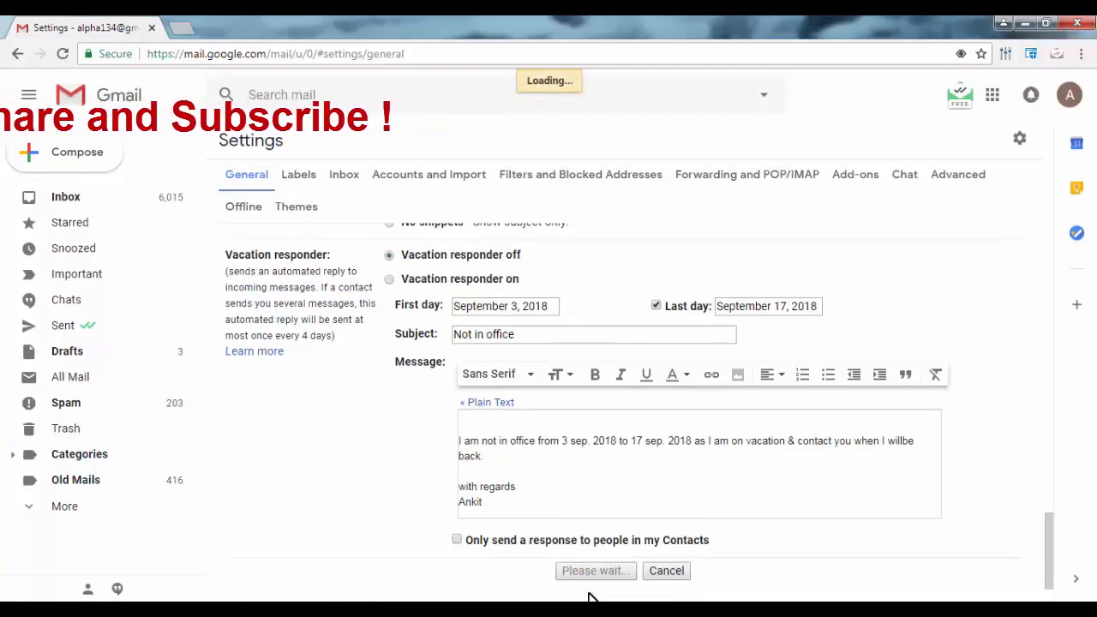